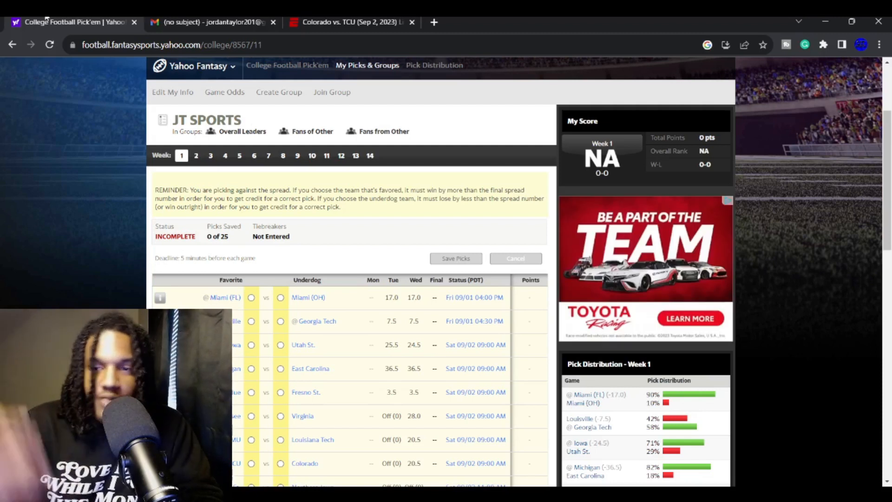
Step: Pick Miami (FL) to cover the spread against Miami (OH) in the first Week 1 game
left_click(194, 67)
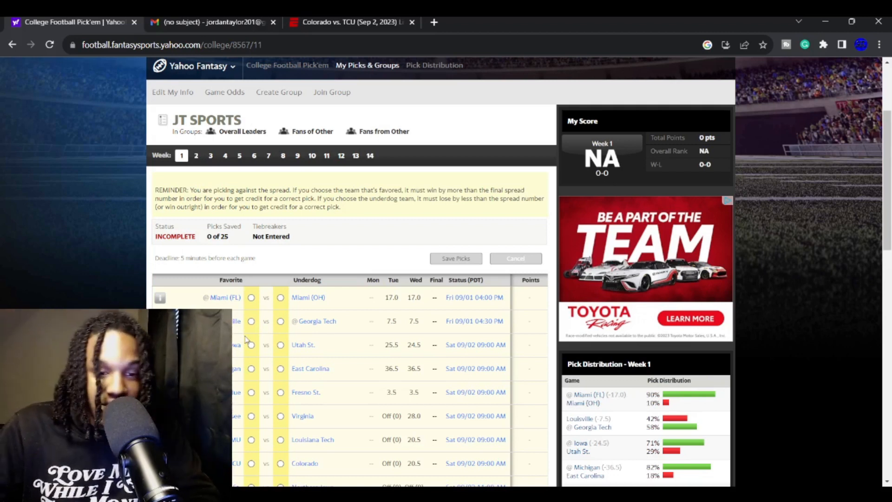
left_click(250, 297)
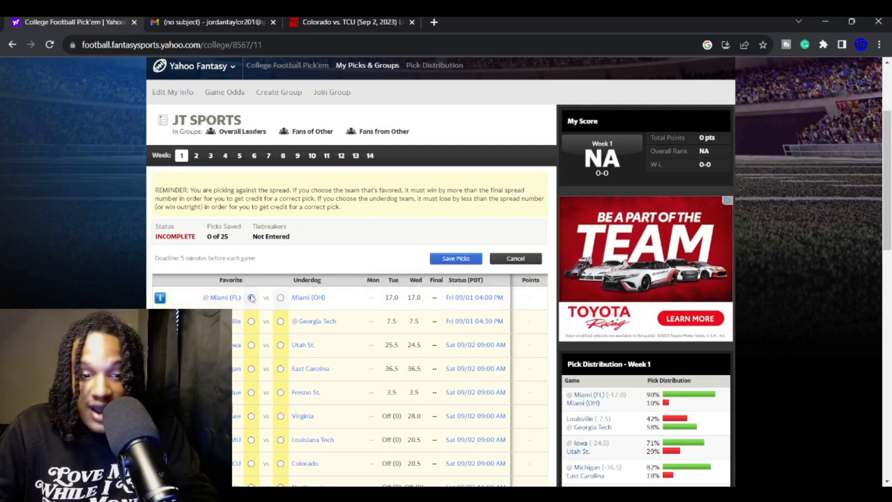
left_click(251, 297)
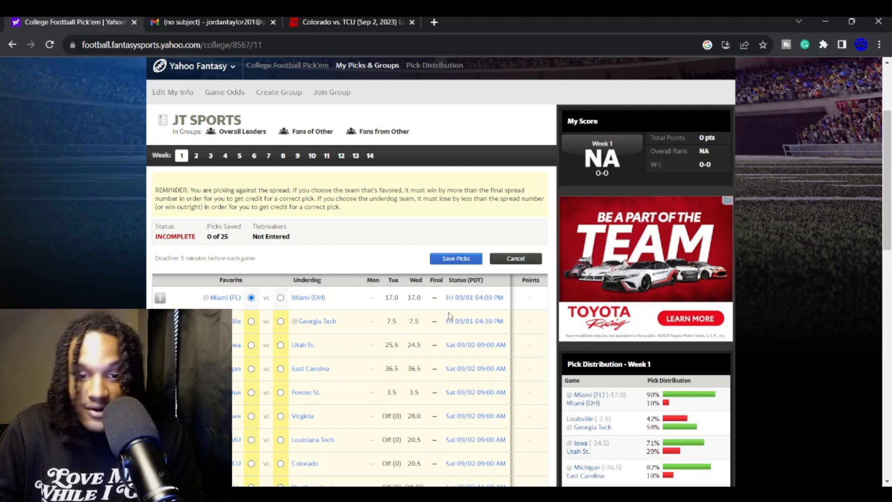
mouse_move(432, 345)
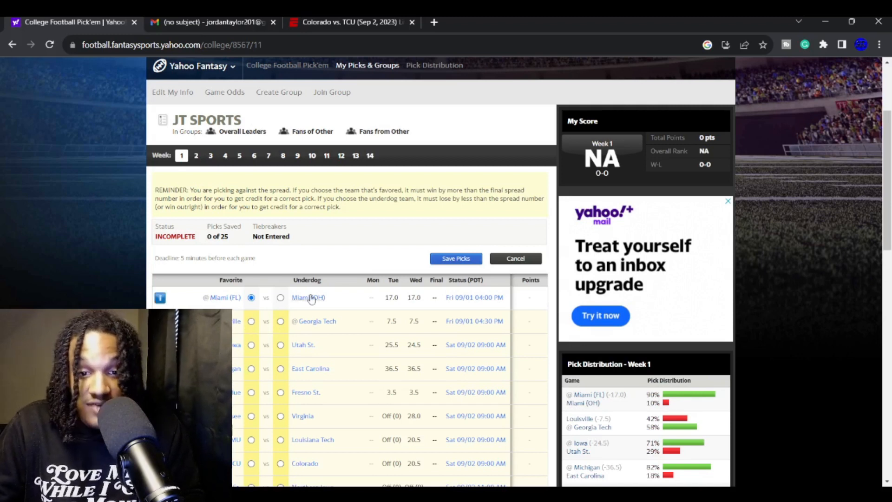
mouse_move(252, 342)
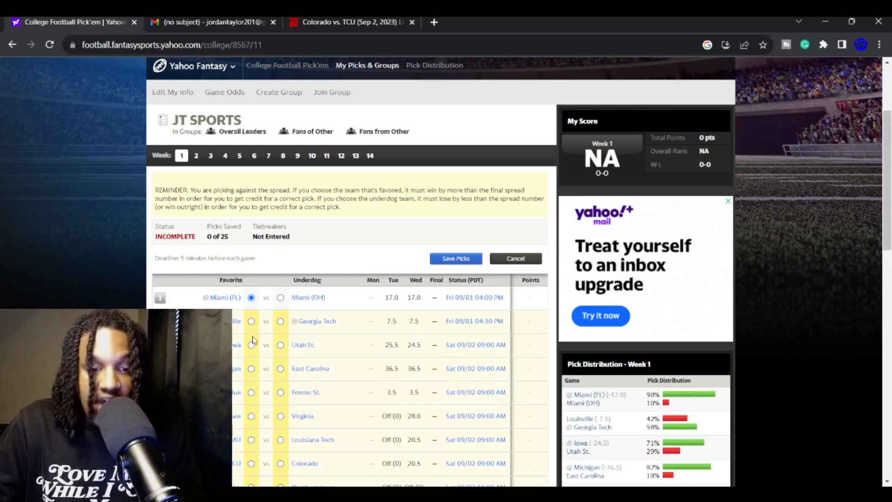
Step: Pick favorites Louisville over Georgia Tech, Iowa over Utah St. and Michigan over East Carolina
left_click(251, 320)
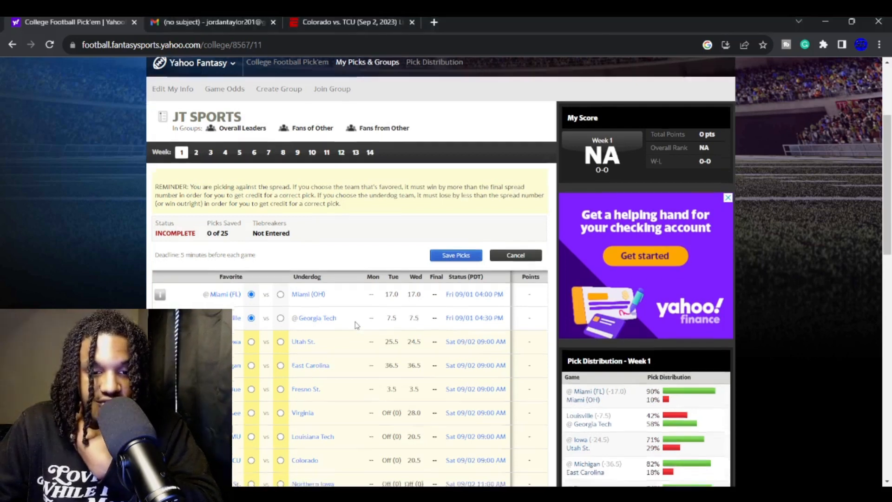
scroll("down", 3)
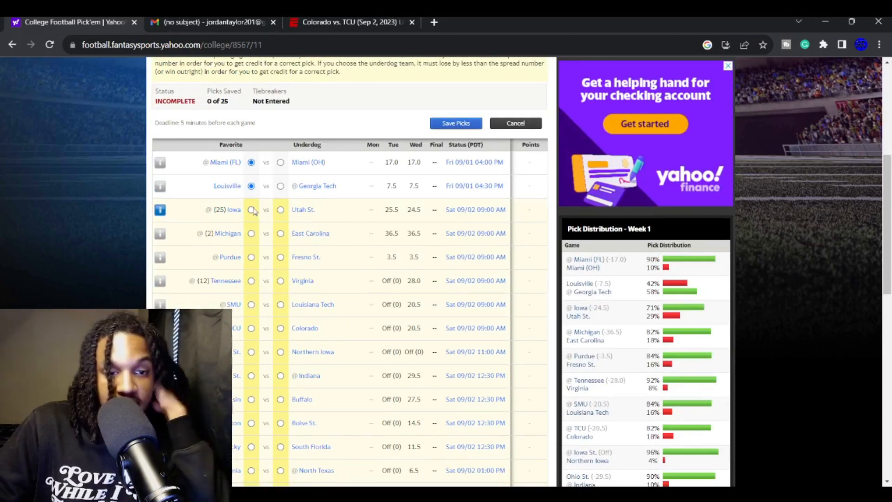
left_click(250, 210)
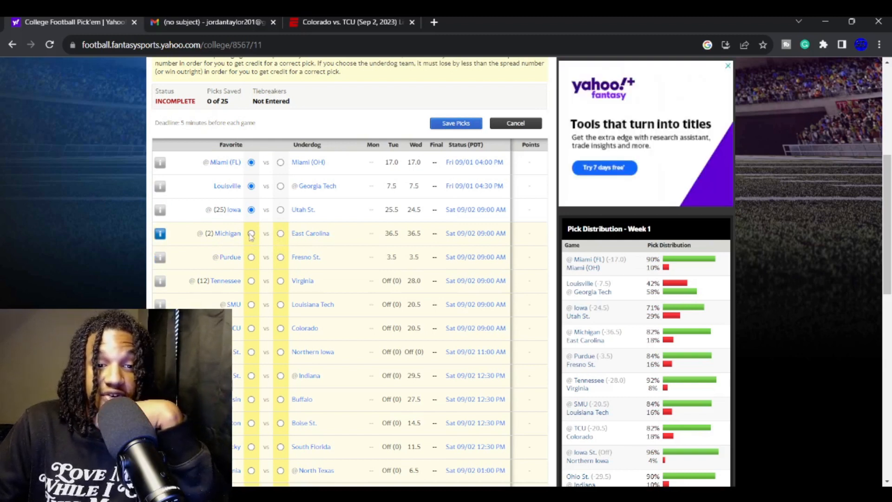
left_click(251, 233)
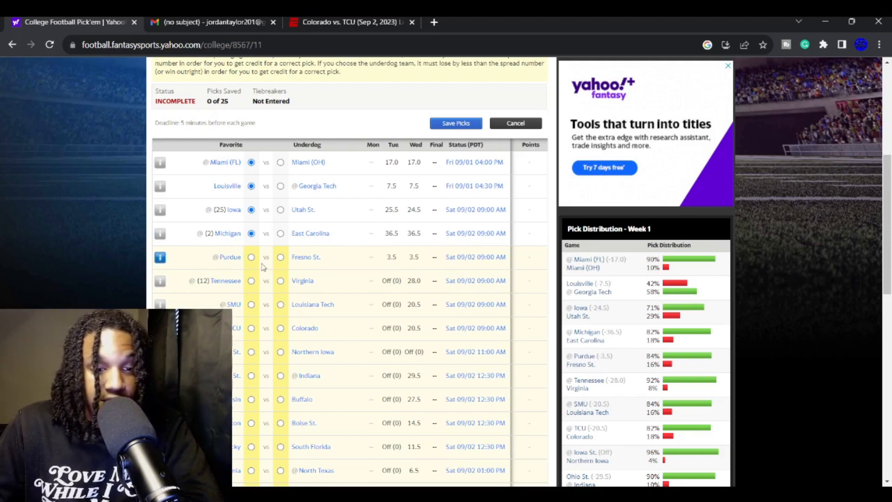
mouse_move(269, 271)
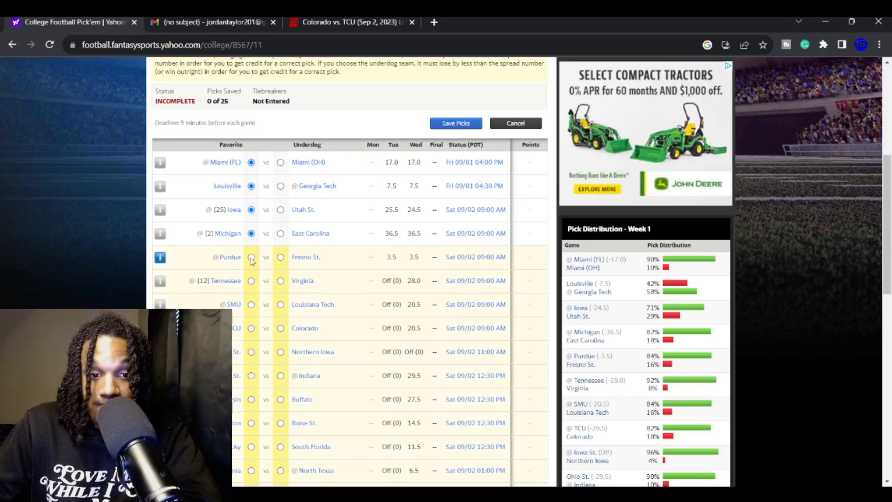
Step: Pick Purdue, Tennessee and SMU as favorites, and underdog Colorado over TCU
left_click(251, 256)
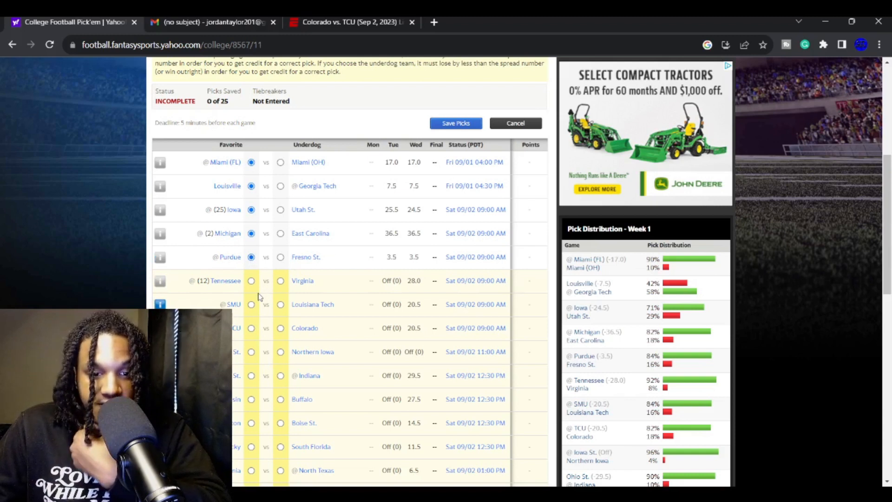
left_click(251, 281)
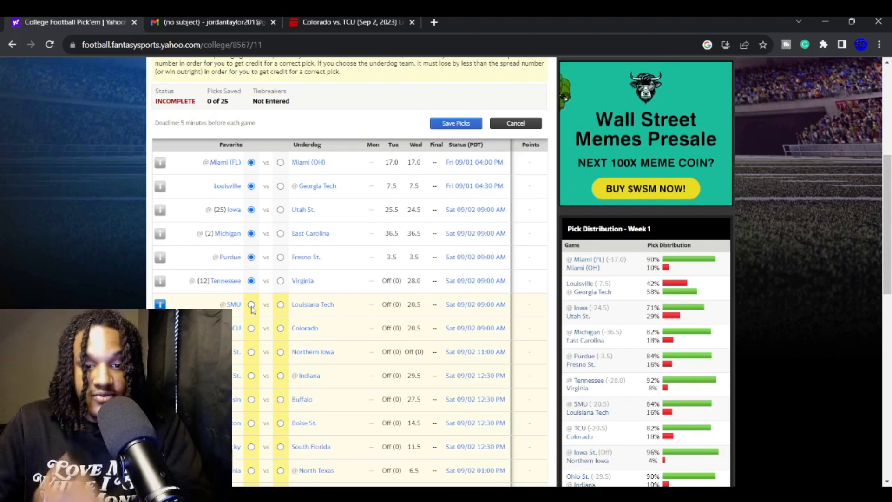
left_click(251, 304)
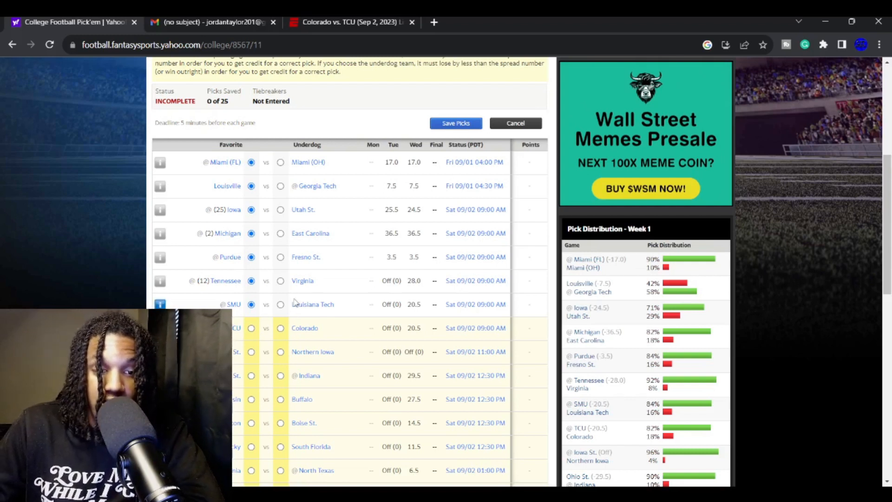
left_click(279, 328)
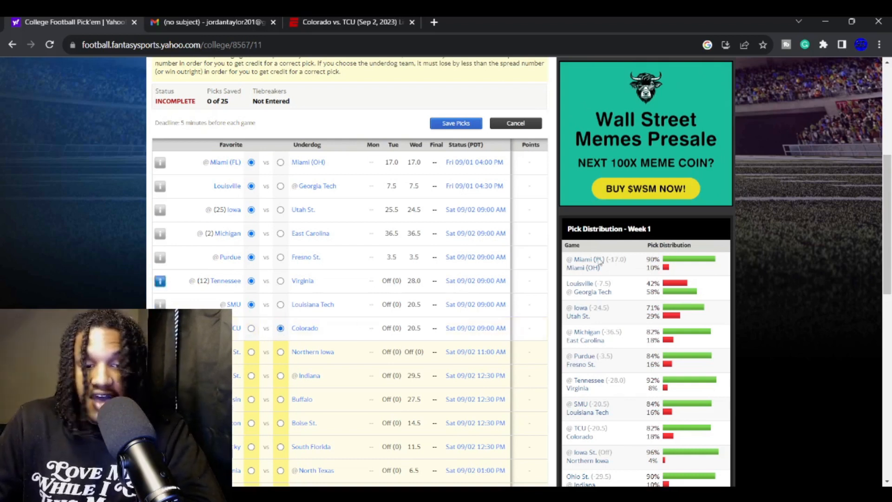
Step: Pick Iowa St. over Northern Iowa and Ohio St. over Indiana
scroll("down", 3)
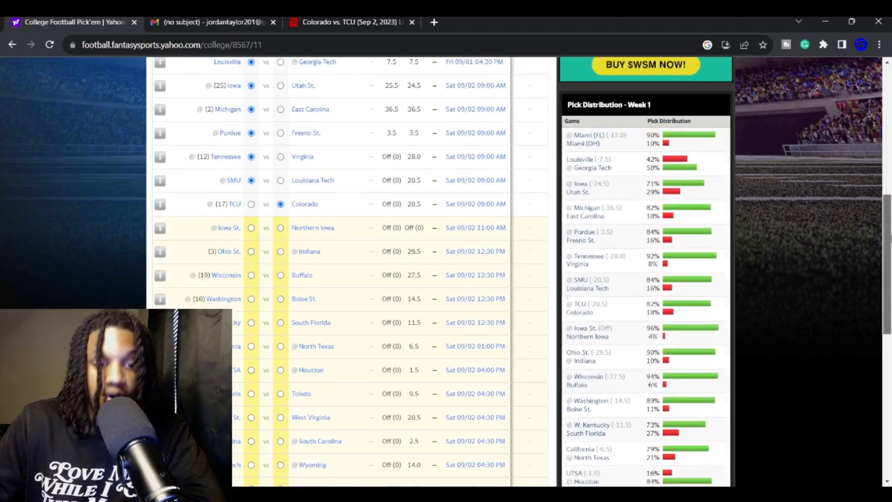
scroll("down", 3)
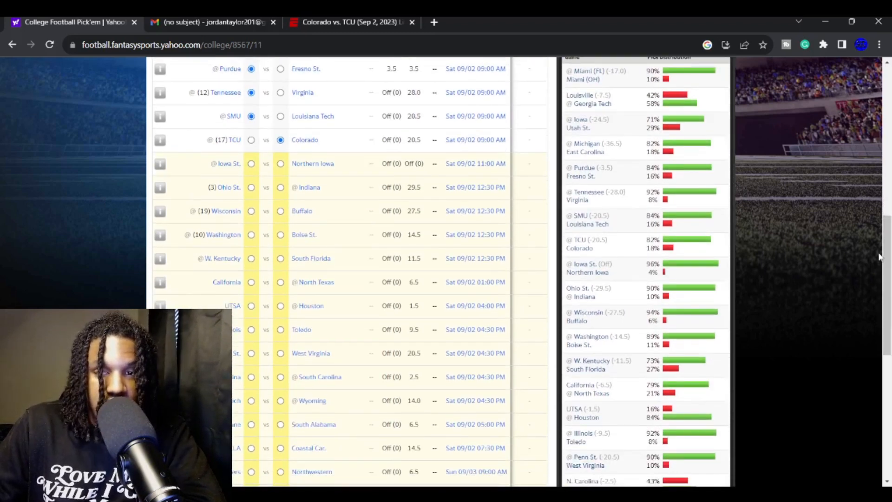
mouse_move(872, 270)
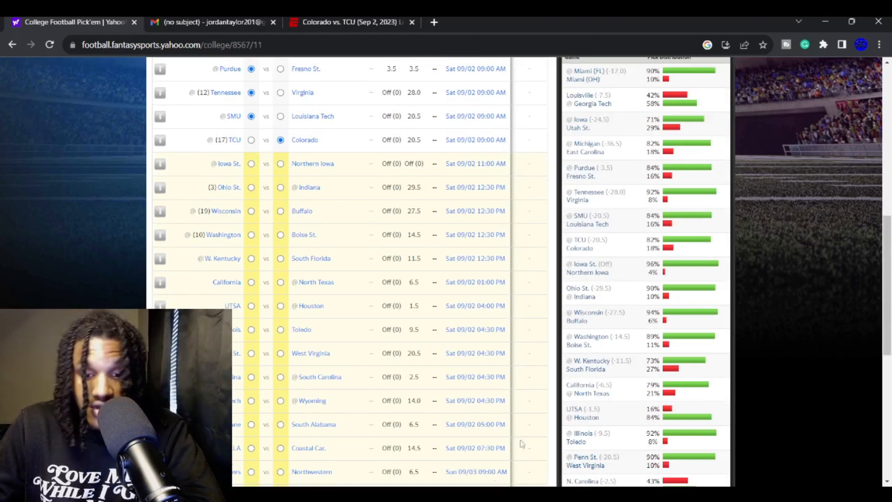
mouse_move(612, 463)
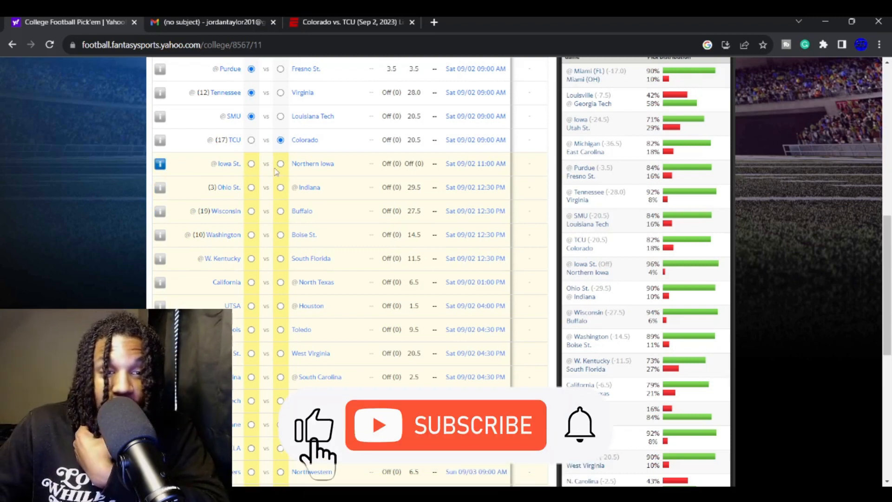
left_click(250, 163)
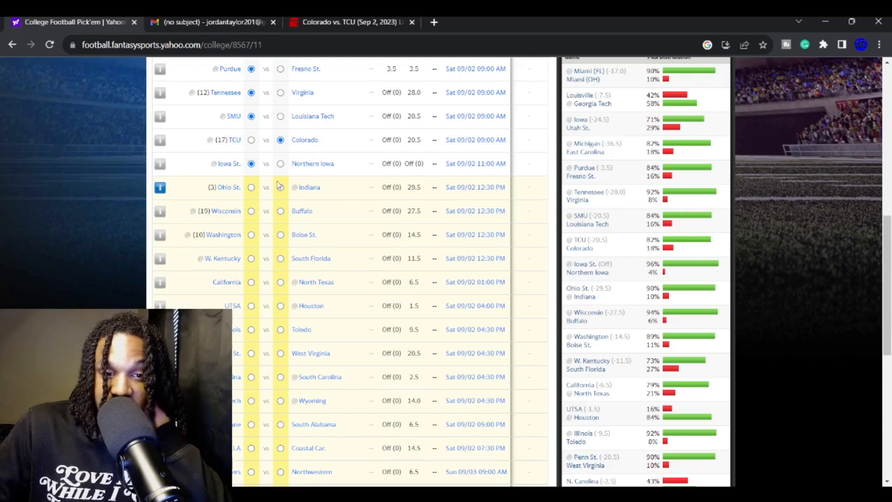
left_click(251, 188)
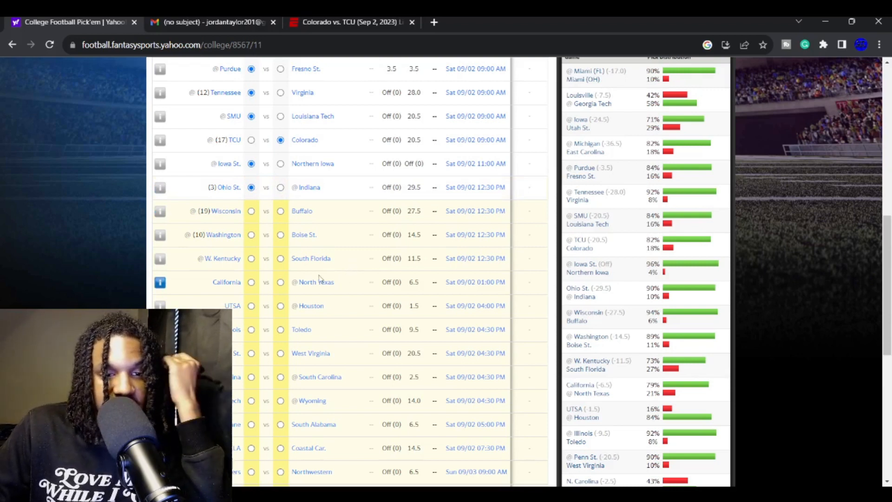
Step: Pick favorites Wisconsin over Buffalo, Washington over Boise St., California over North Texas and UTSA over Houston
scroll("down", 3)
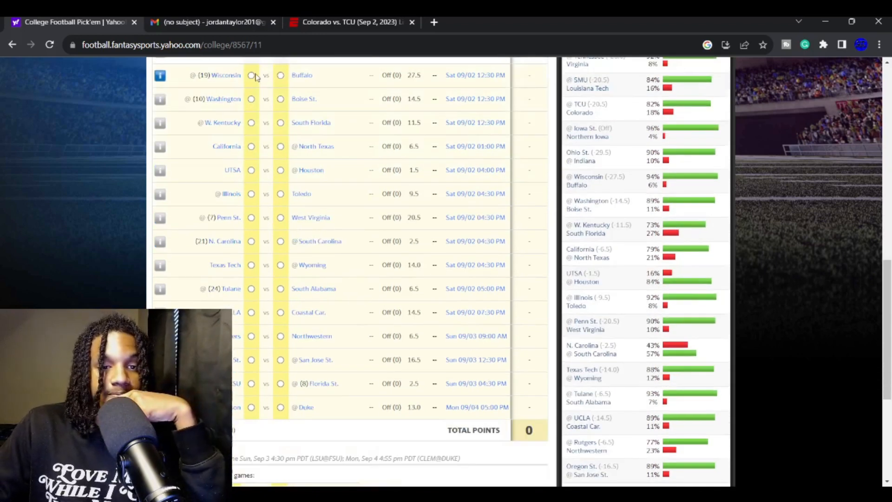
left_click(250, 75)
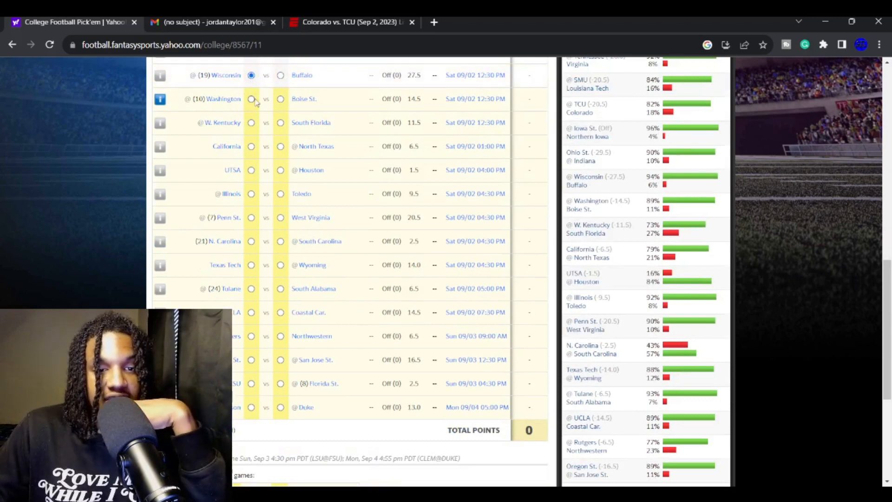
left_click(250, 98)
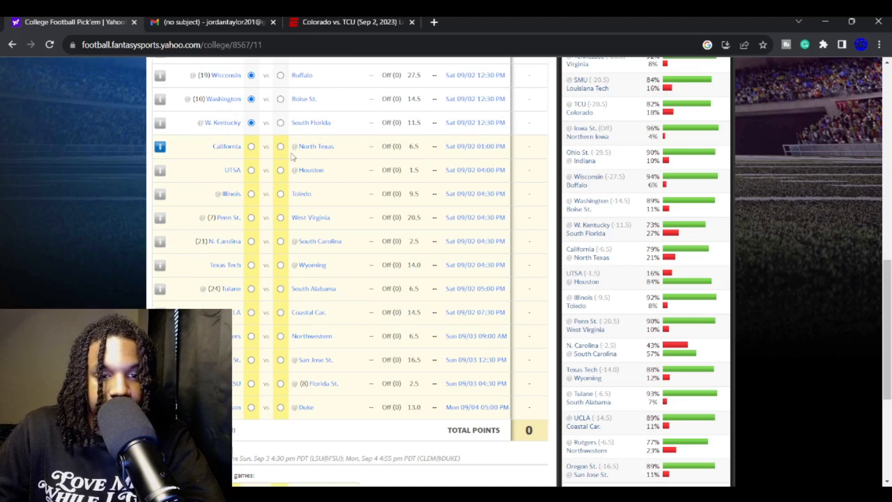
left_click(250, 147)
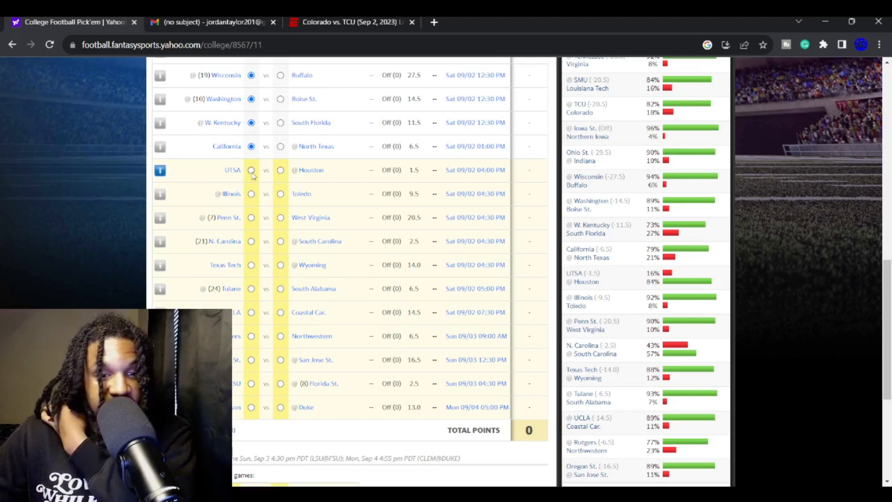
left_click(251, 170)
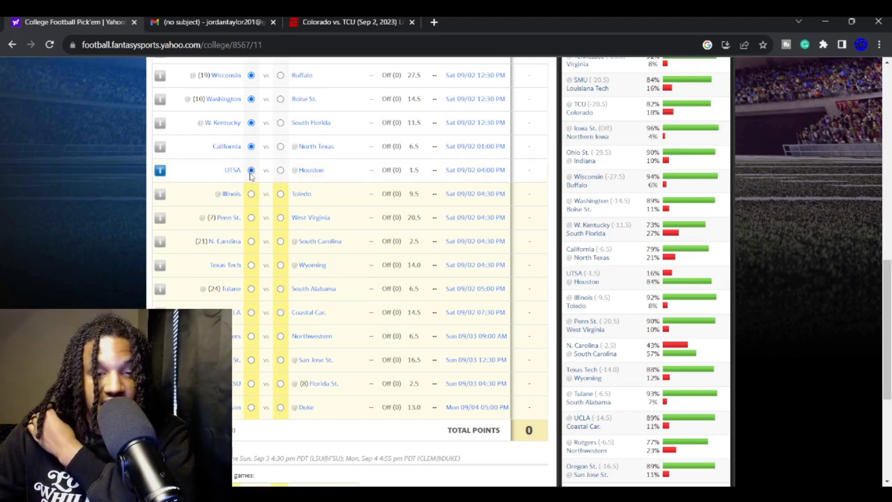
Step: Pick Penn St. against West Virginia and underdog South Carolina against North Carolina
scroll("down", 3)
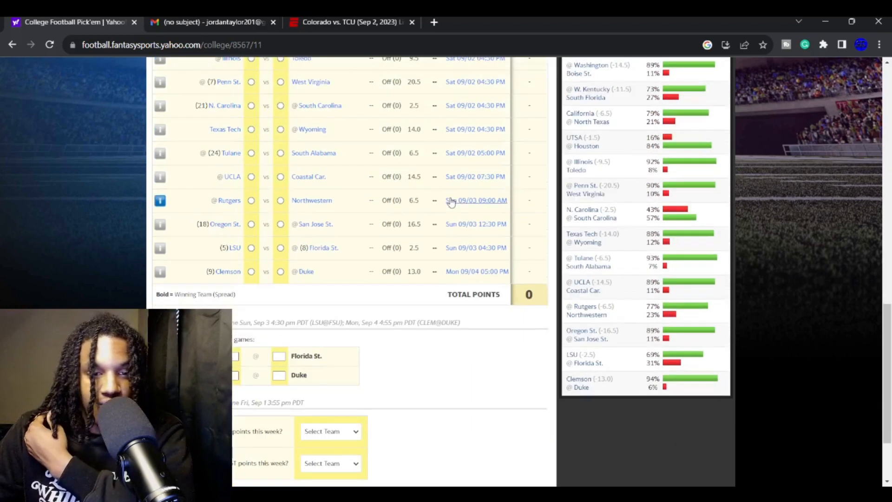
scroll("up", 3)
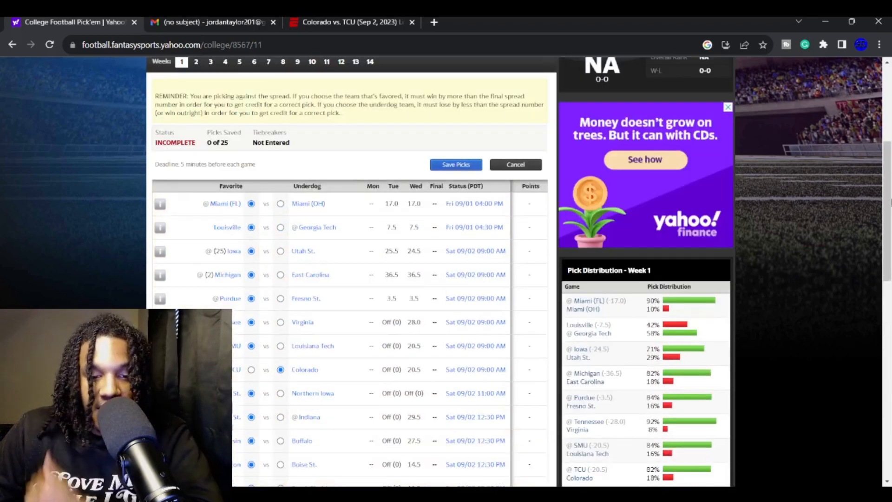
scroll("down", 3)
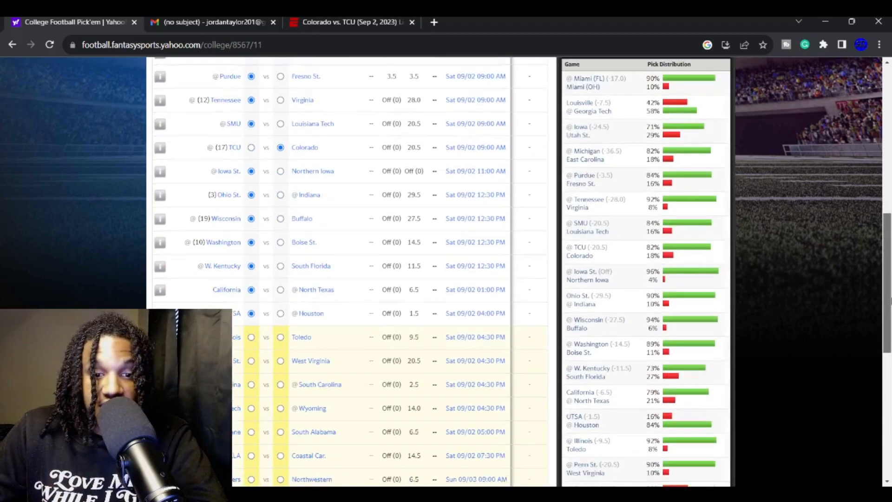
scroll("down", 3)
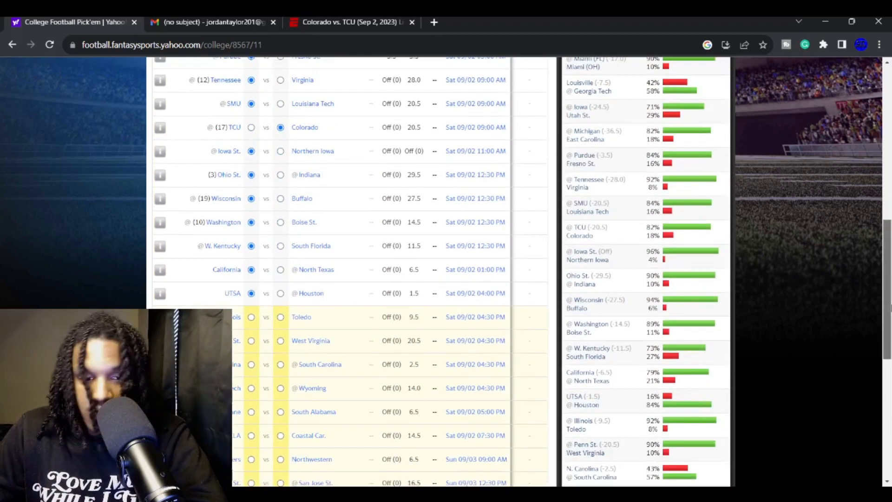
scroll("down", 3)
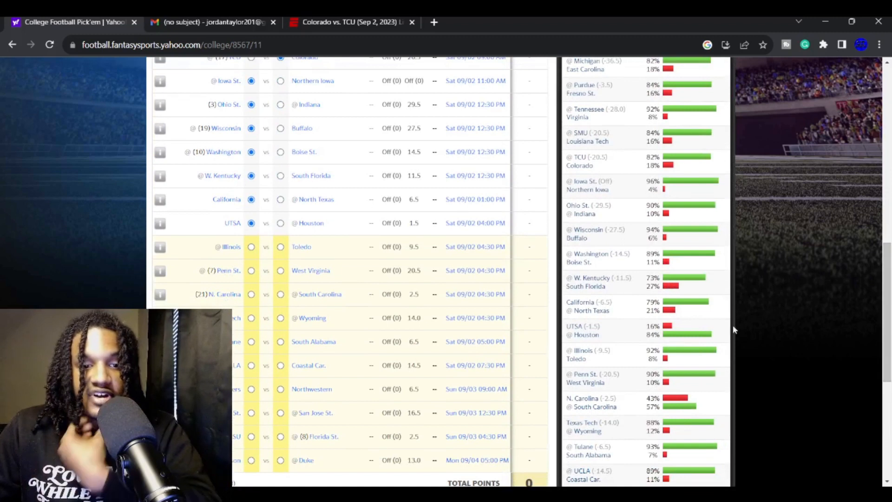
left_click(251, 247)
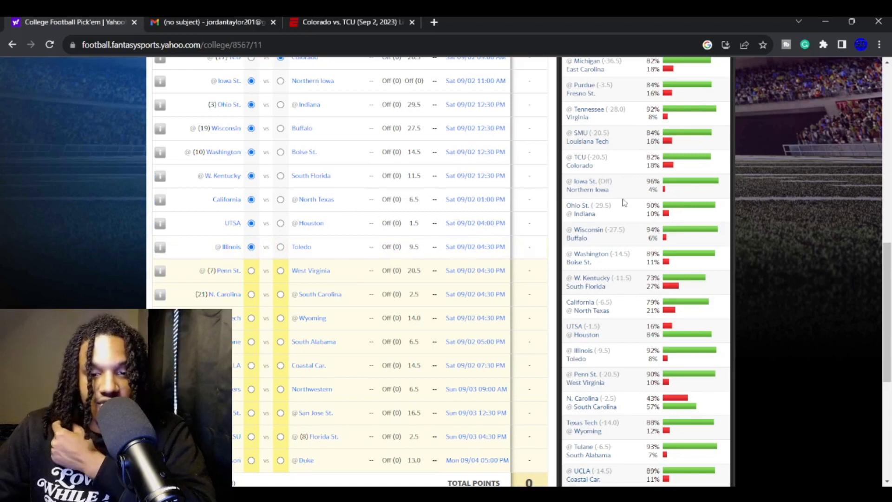
mouse_move(602, 193)
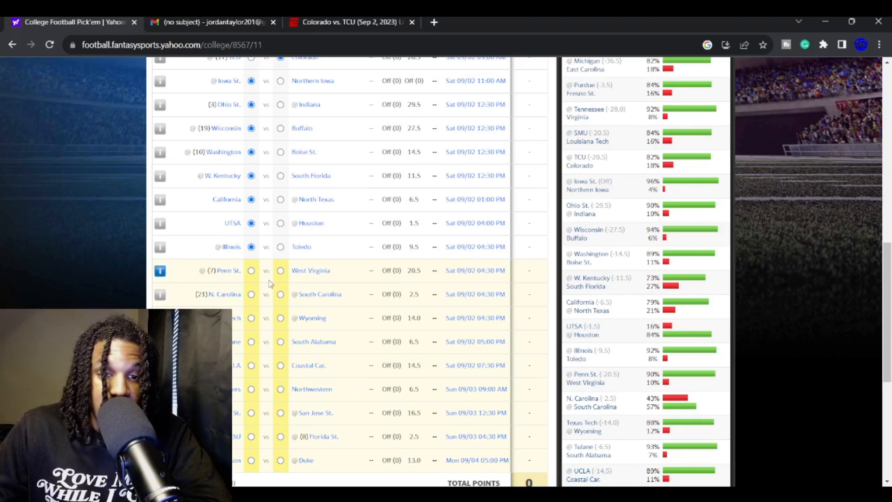
left_click(251, 270)
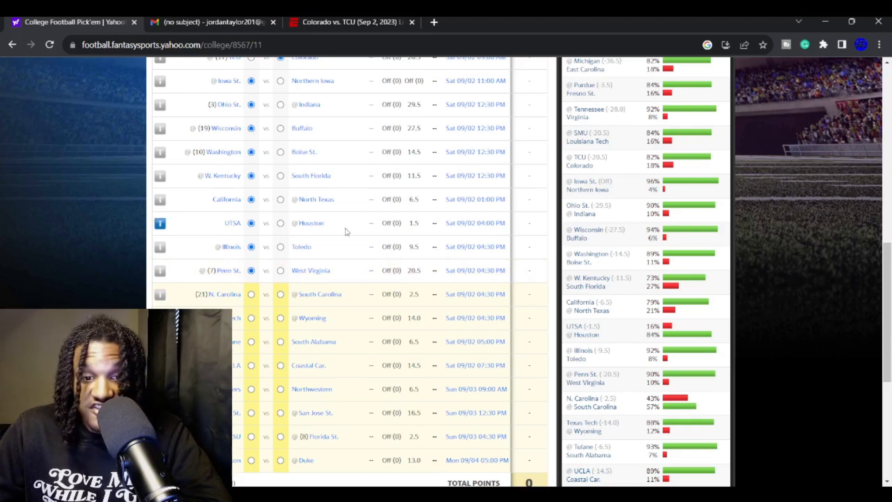
scroll("down", 3)
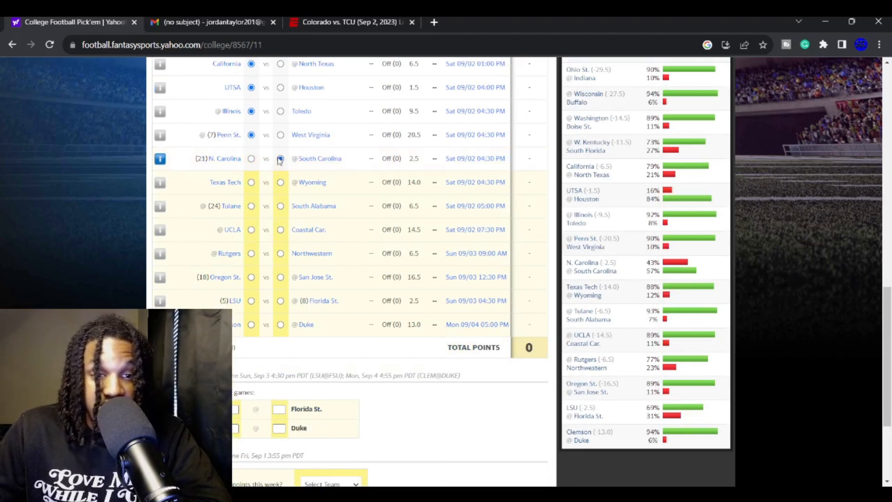
left_click(280, 157)
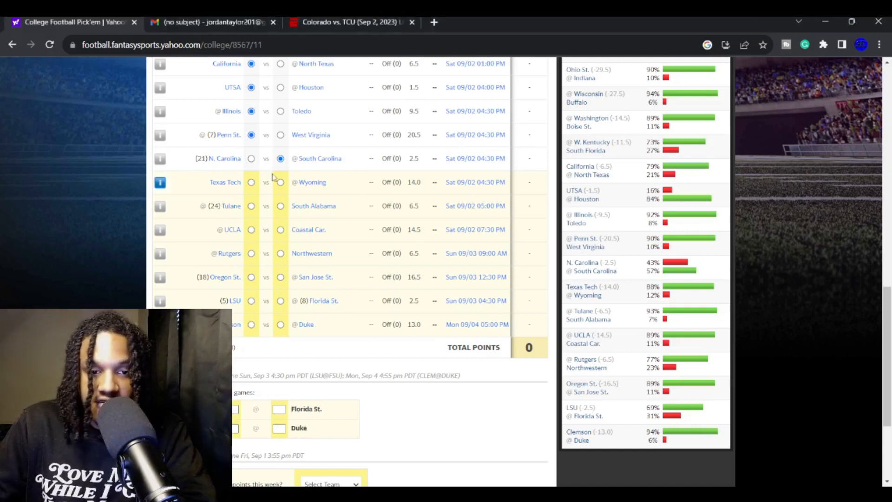
mouse_move(280, 188)
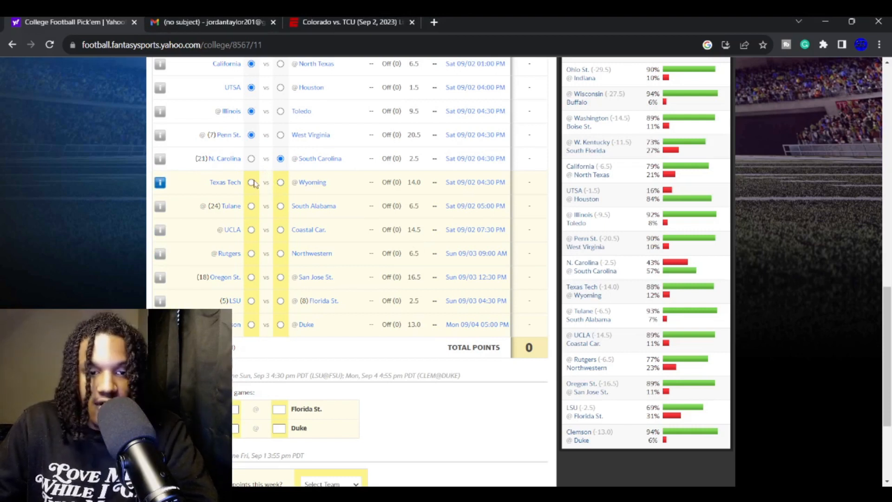
Step: Pick Texas Tech over Wyoming, Tulane over South Alabama, underdog Coastal Car. against UCLA, and the Oregon St. game favorite
left_click(251, 182)
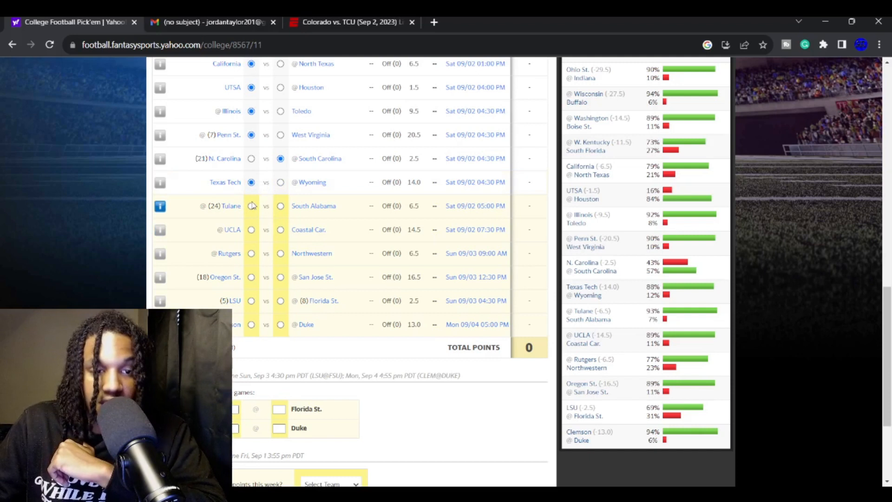
left_click(251, 206)
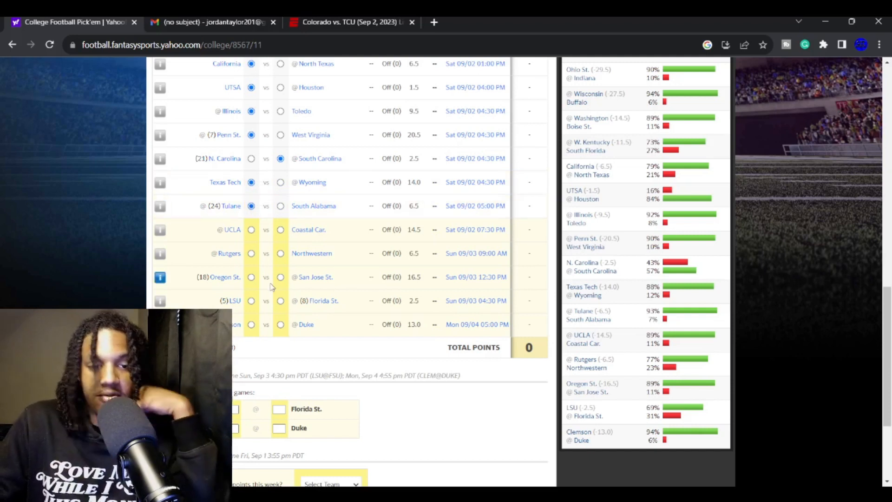
mouse_move(468, 267)
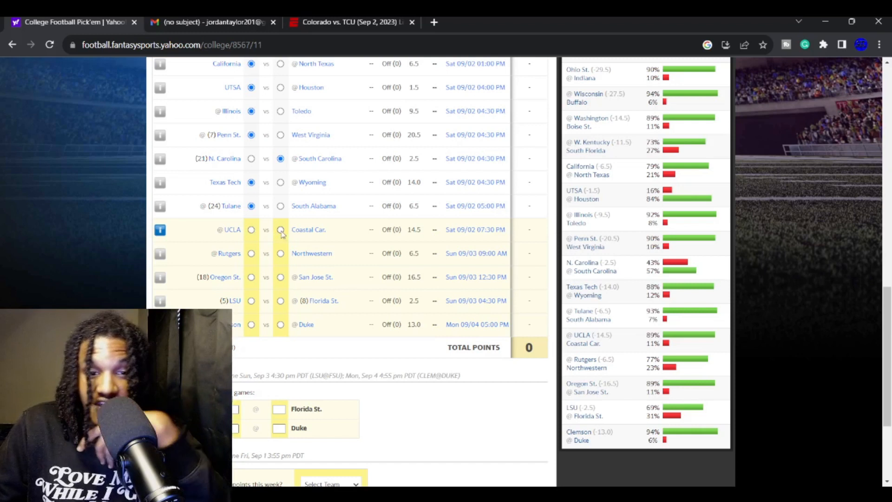
left_click(279, 229)
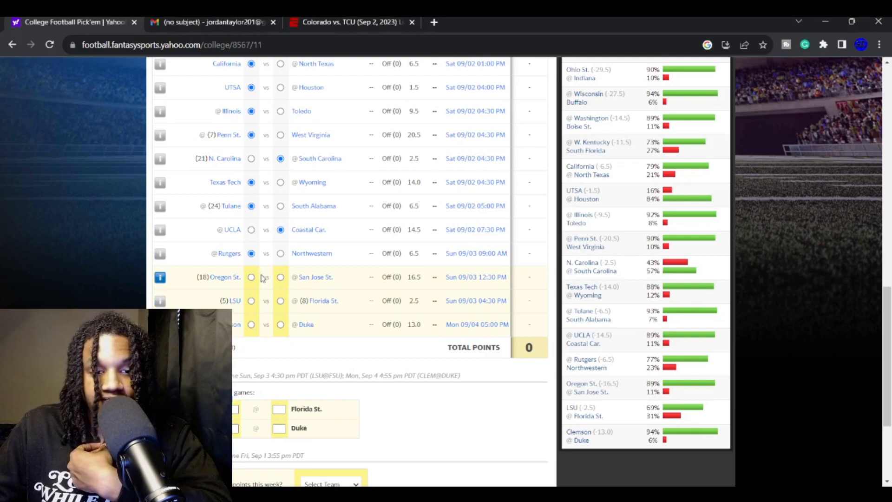
left_click(251, 277)
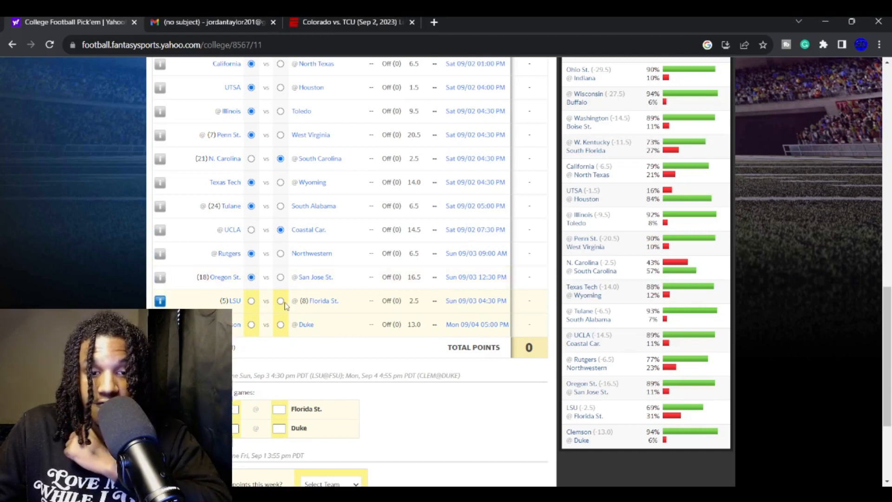
Step: Pick underdog Florida St. against LSU and Clemson over Duke
left_click(280, 301)
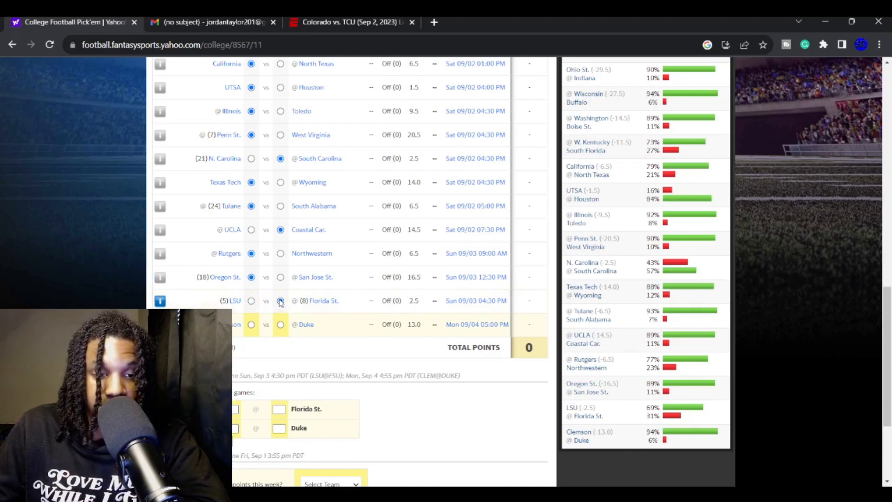
left_click(280, 301)
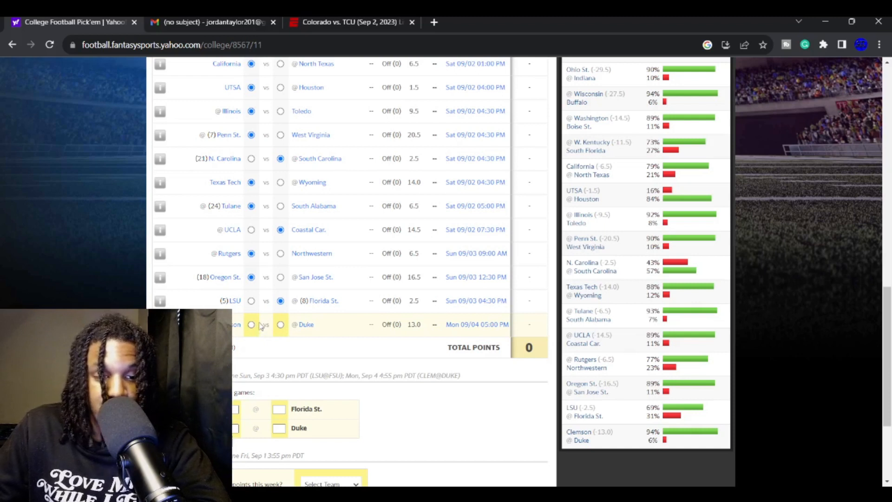
left_click(251, 325)
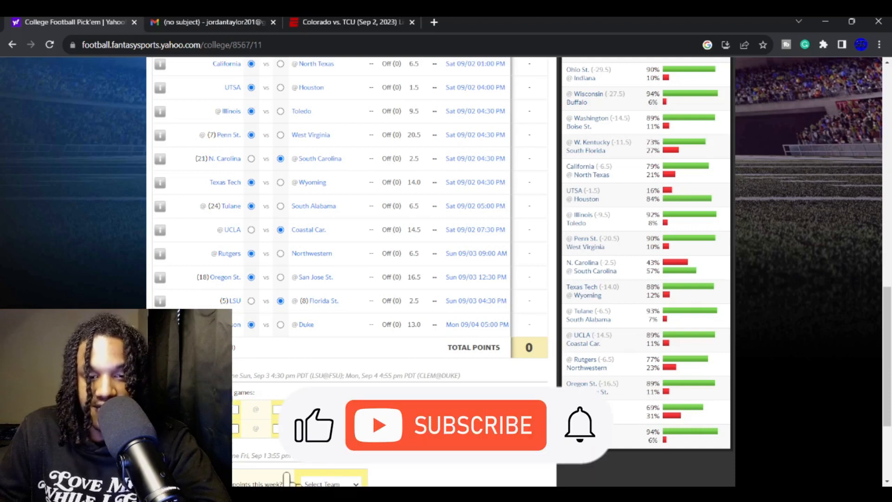
left_click(445, 426)
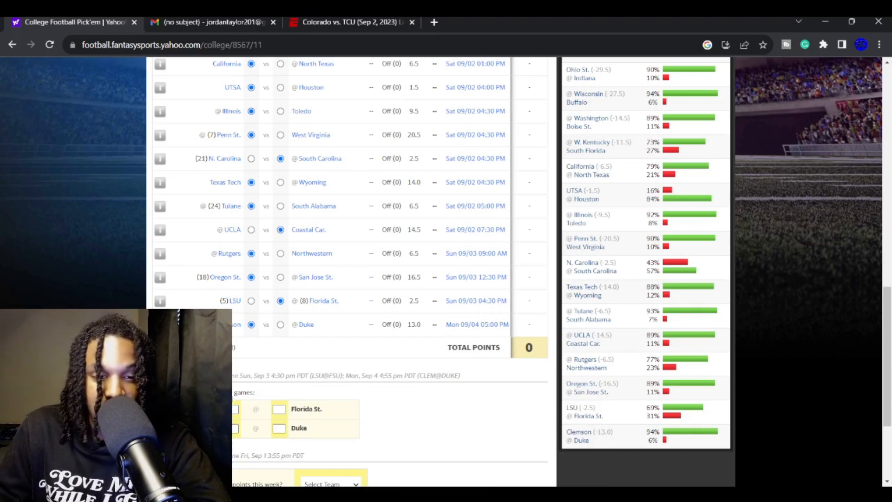
scroll("up", 3)
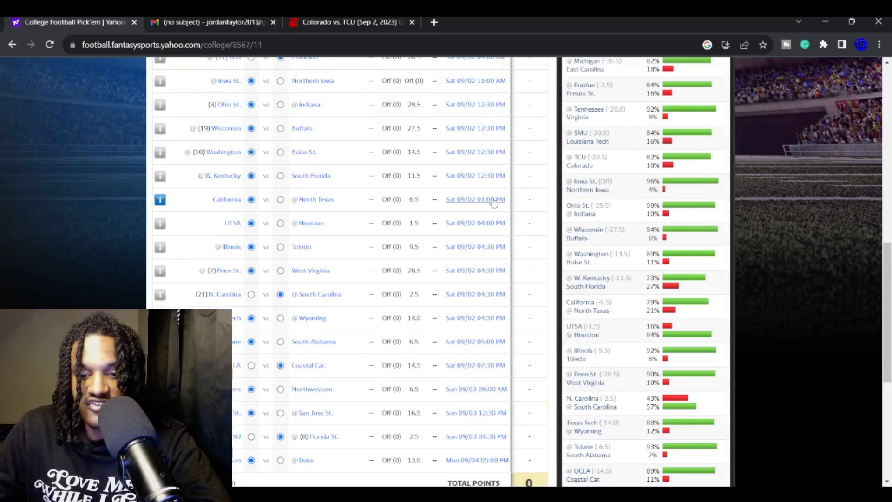
Step: Enter Tiebreaker 1 score predictions: LSU 31–Florida St. 34 and Clemson 31–Duke 17
scroll("down", 3)
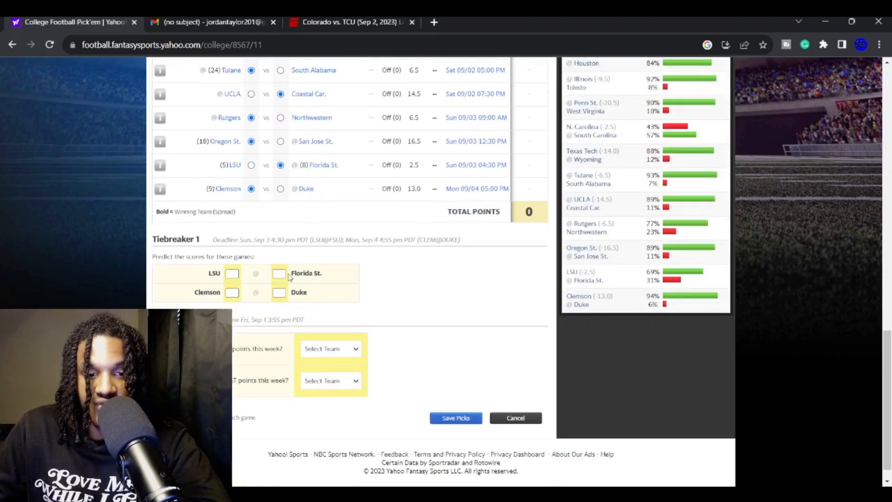
left_click(279, 273)
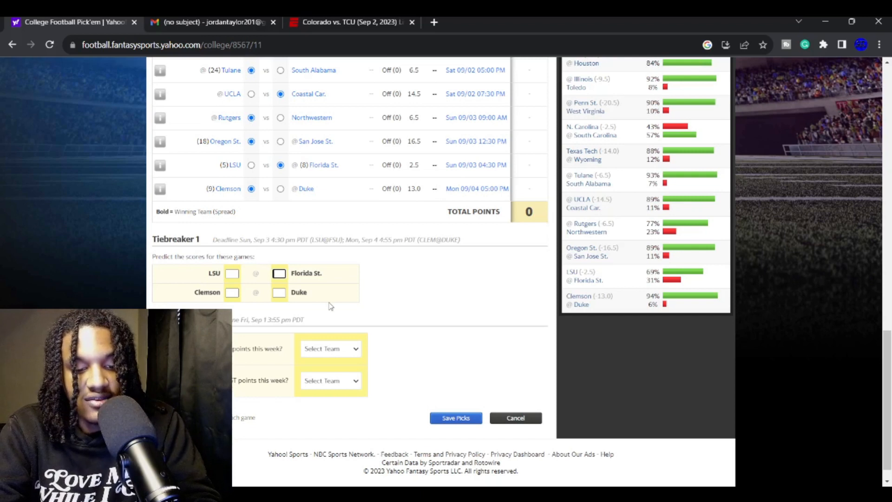
type("34")
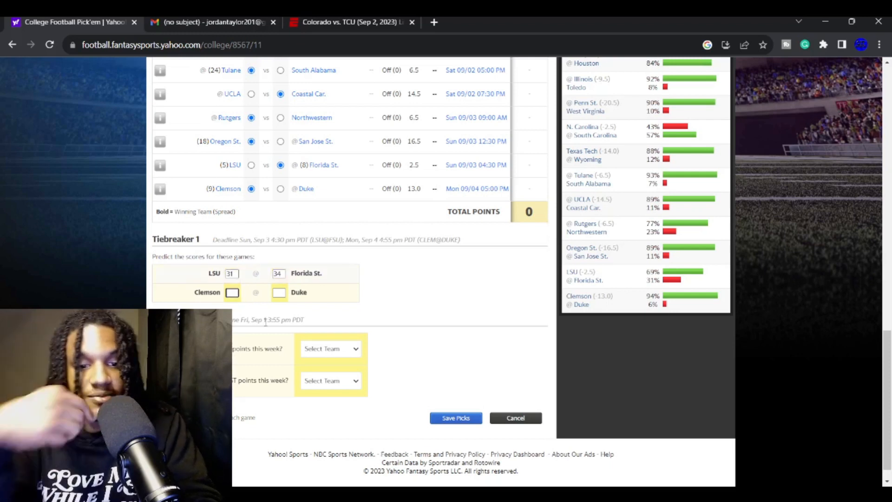
type("31")
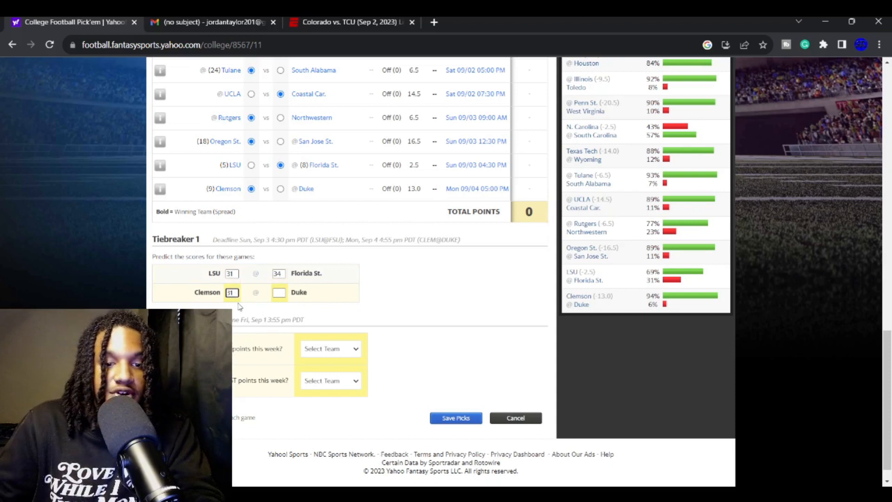
type("1")
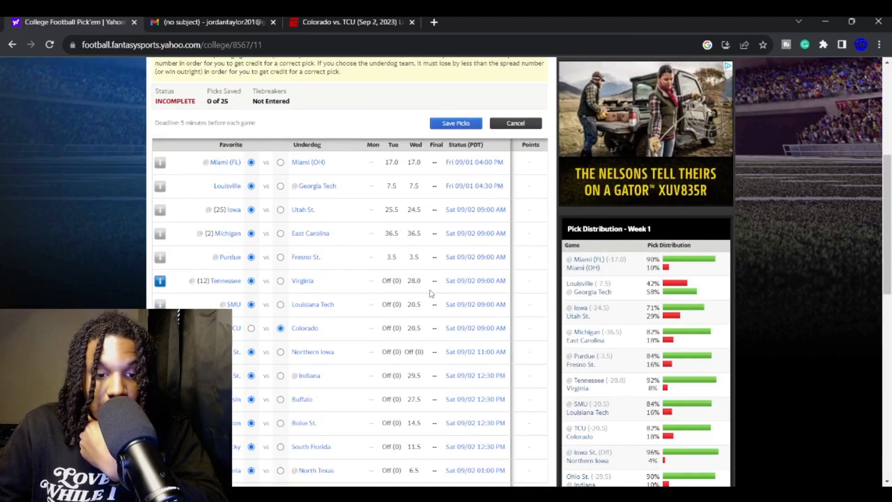
scroll("down", 3)
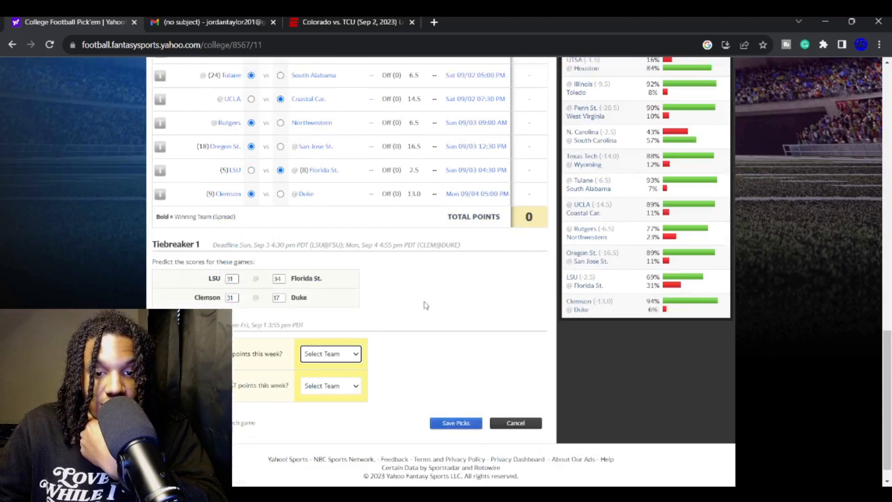
Step: Answer Tiebreaker 2 with Tennessee for most points and Virginia for fewest points
scroll("down", 3)
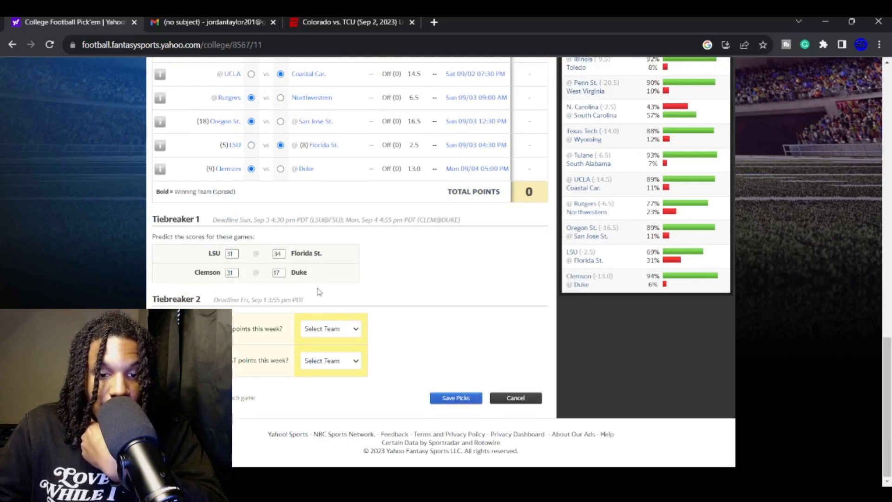
left_click(331, 360)
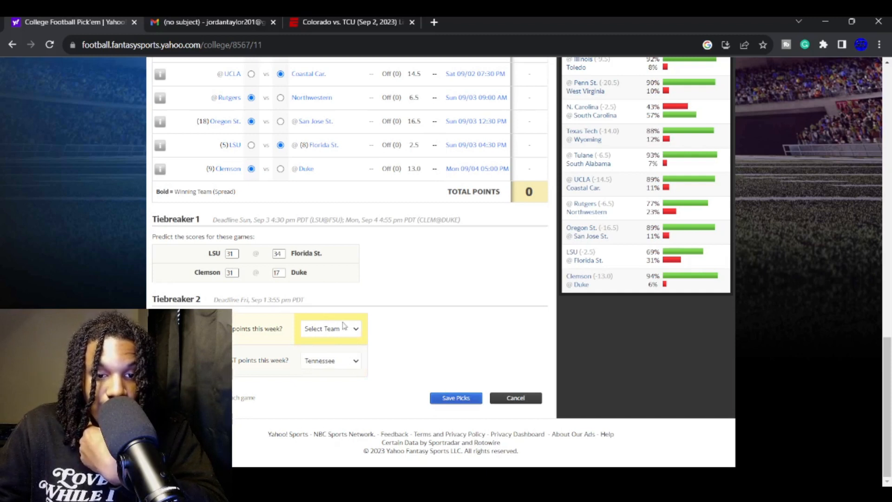
mouse_move(363, 302)
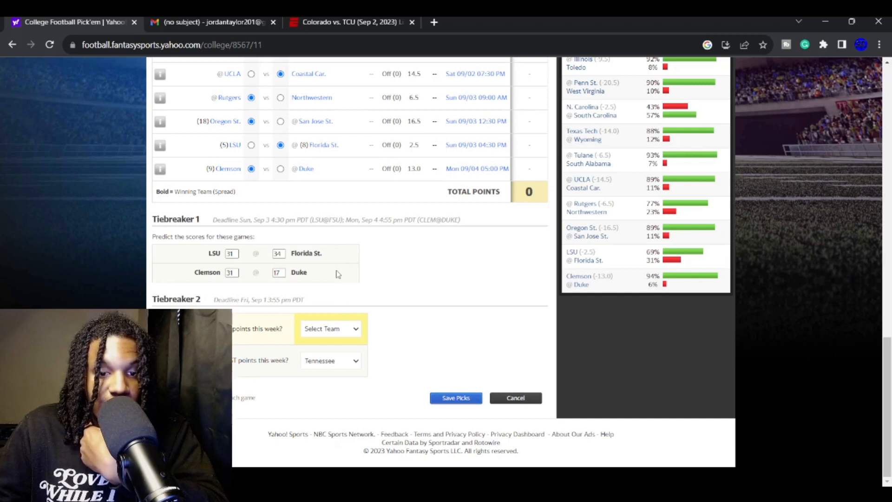
mouse_move(336, 318)
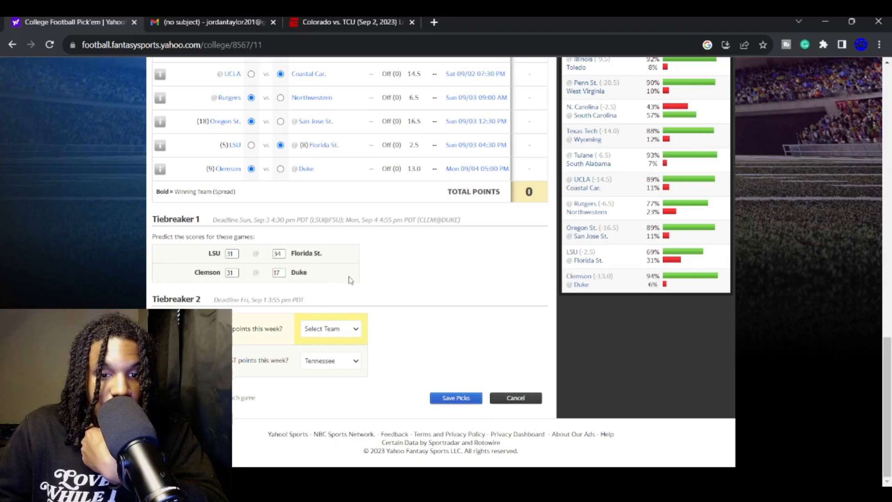
left_click(331, 329)
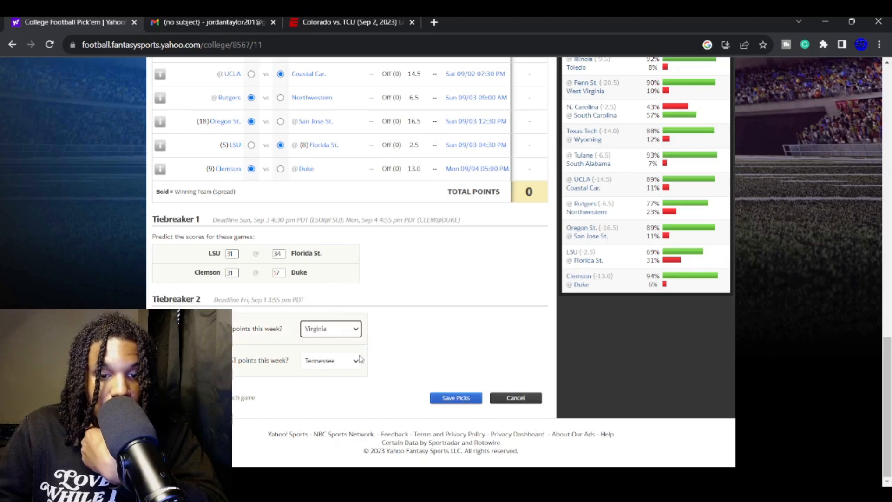
left_click(331, 328)
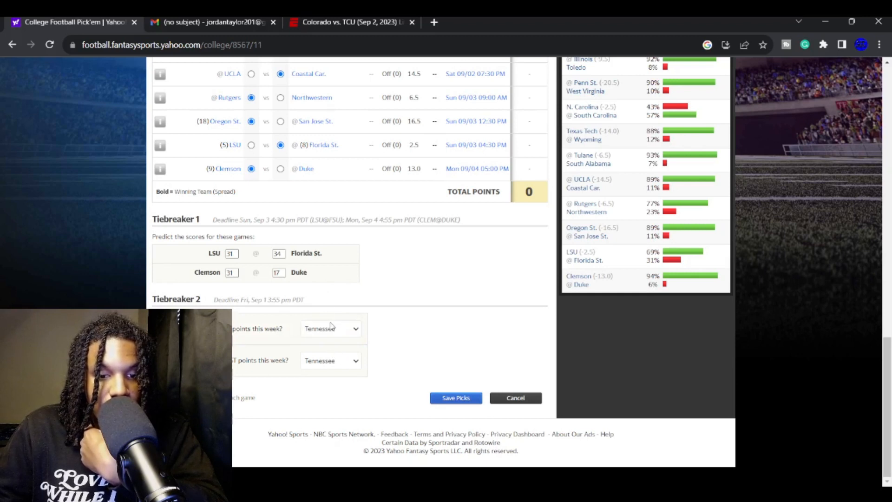
mouse_move(333, 342)
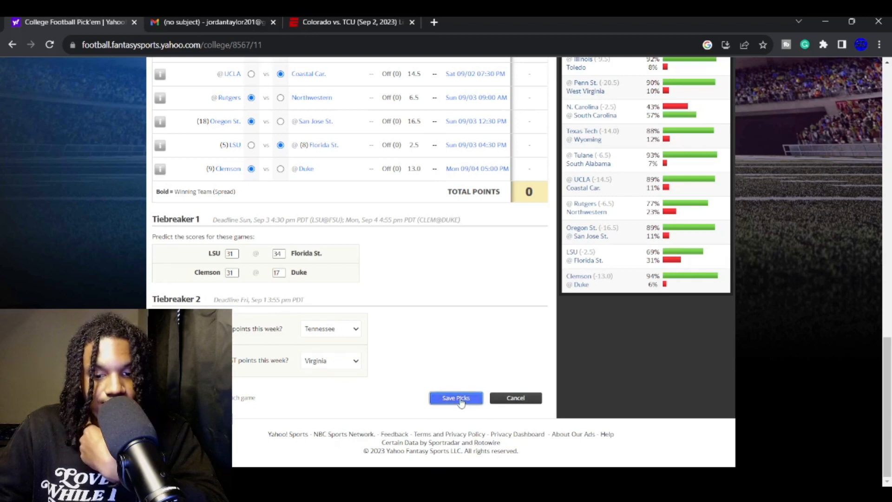
Step: Save the Week 1 picks and tiebreaker entries with Save Picks
left_click(455, 397)
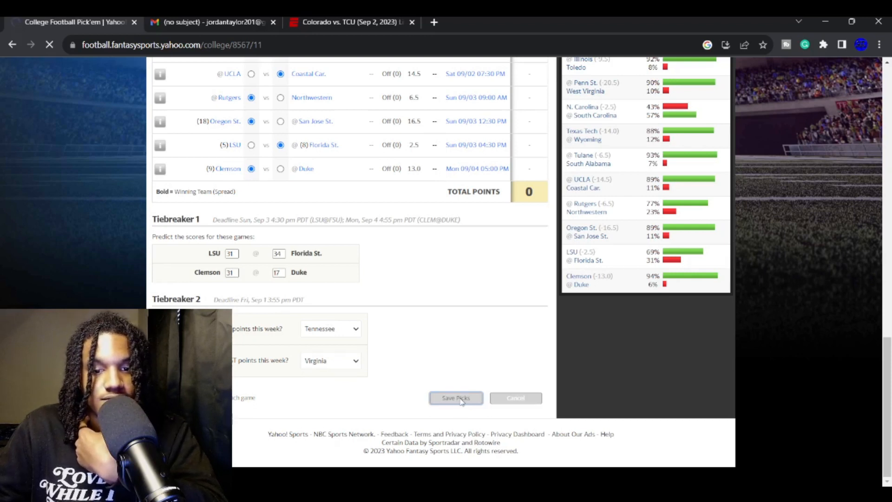
left_click(455, 398)
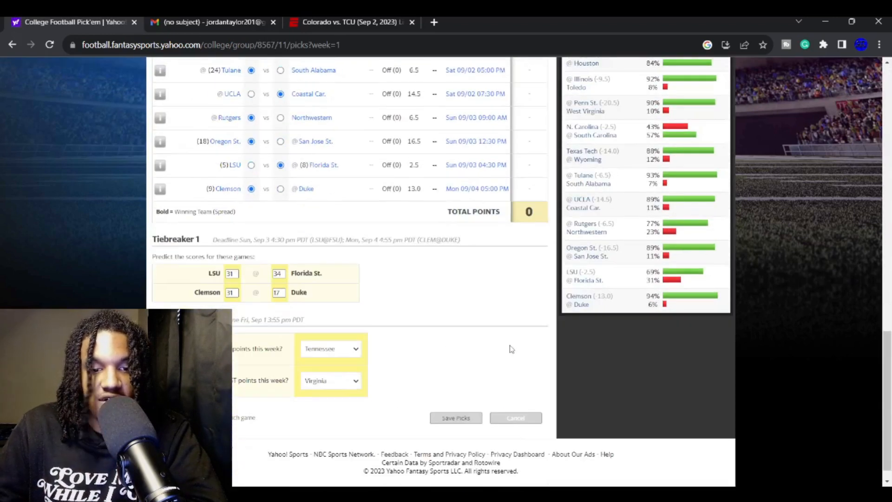
scroll("down", 3)
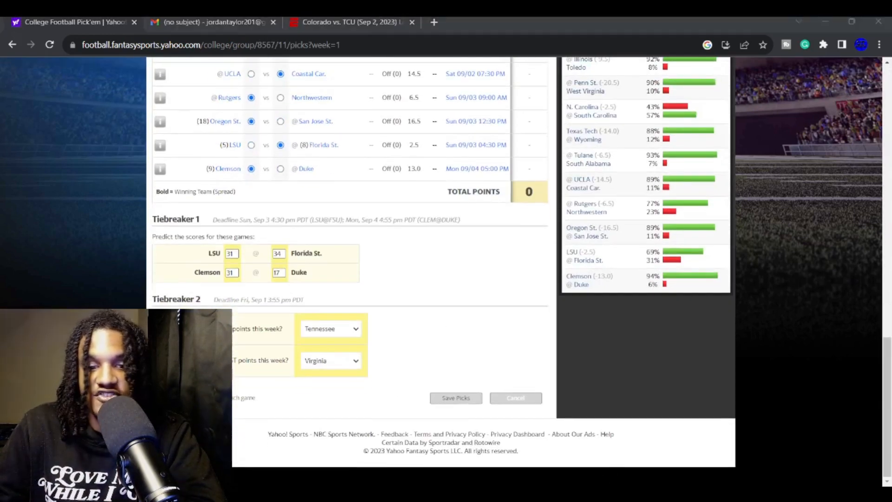